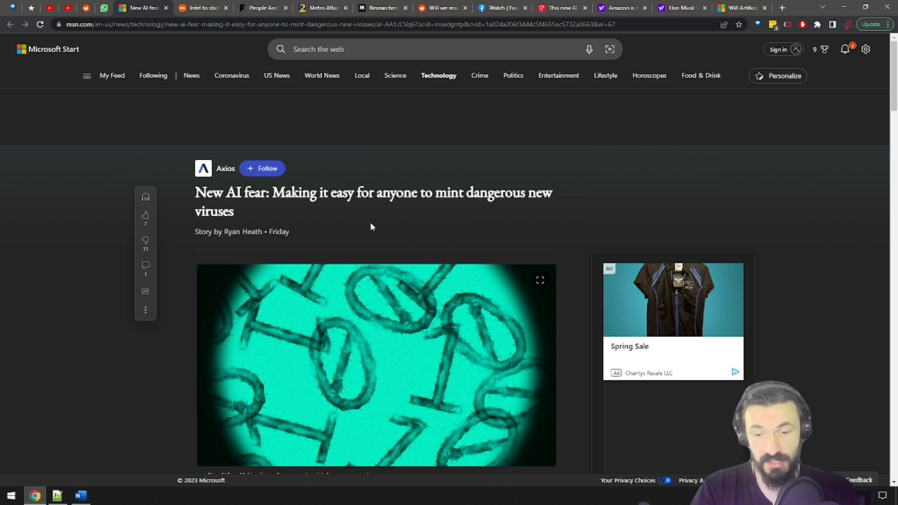
{"action": "mouse_move", "coordinate": [367, 232]}
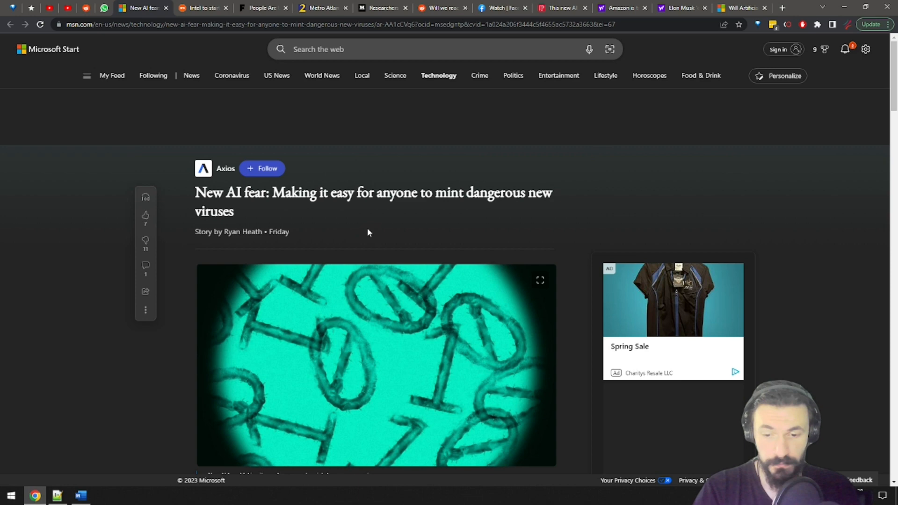
Scroll the MSN AI-virus article down to the 'Driving the news' section
{"action": "scroll", "scroll_direction": "down", "scroll_amount": 3}
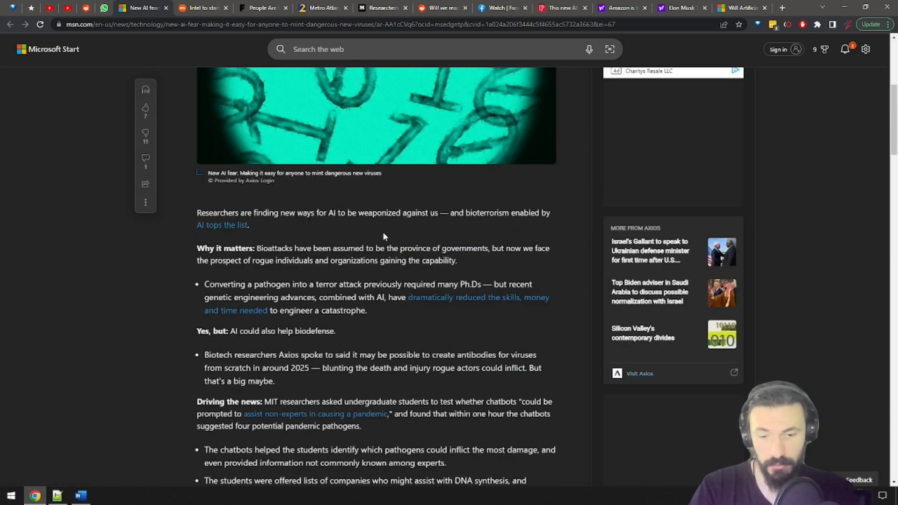
{"action": "scroll", "scroll_direction": "down", "scroll_amount": 3}
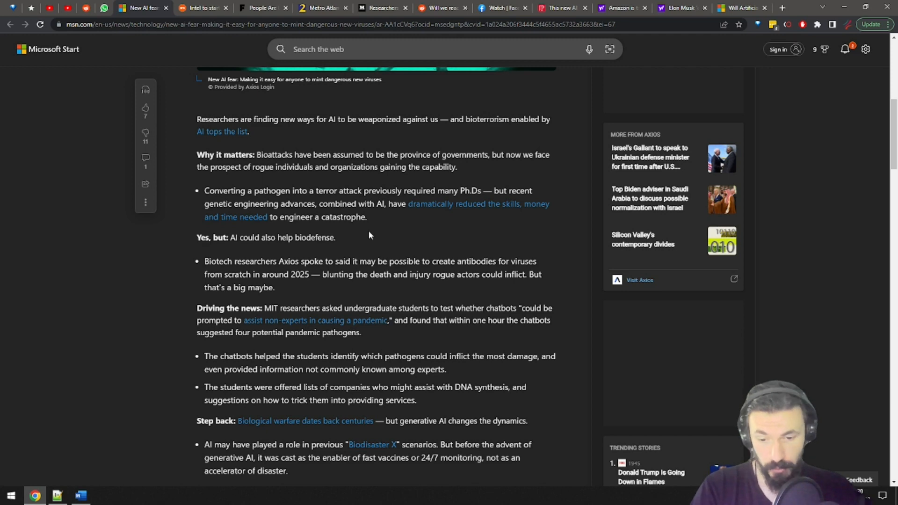
{"action": "scroll", "scroll_direction": "down", "scroll_amount": 3}
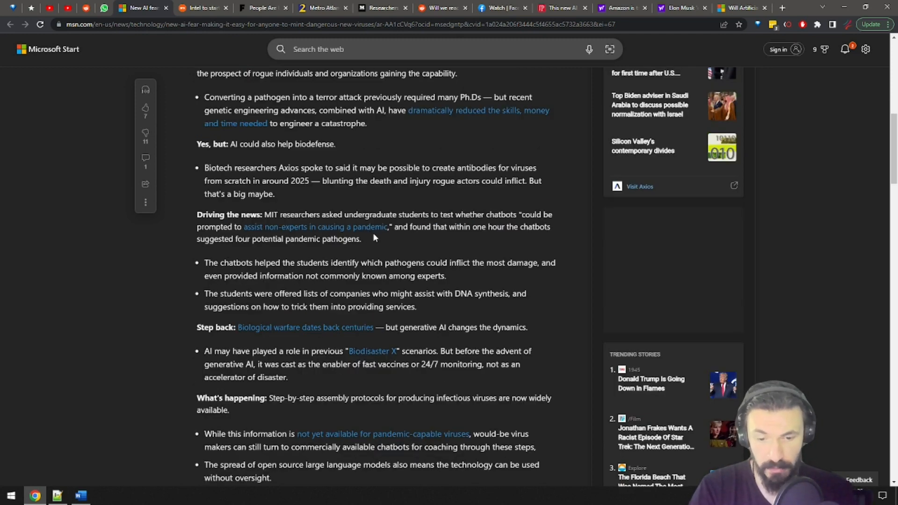
{"action": "mouse_move", "coordinate": [371, 230]}
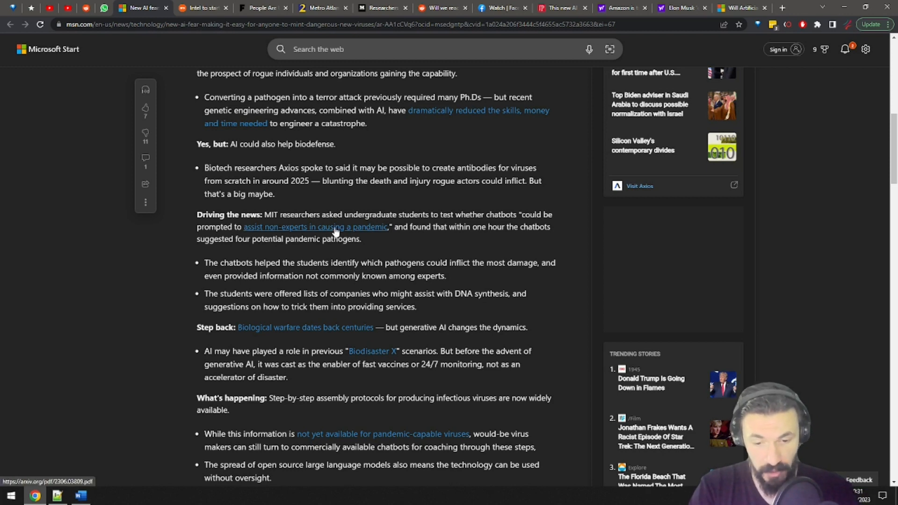
{"action": "mouse_move", "coordinate": [343, 265]}
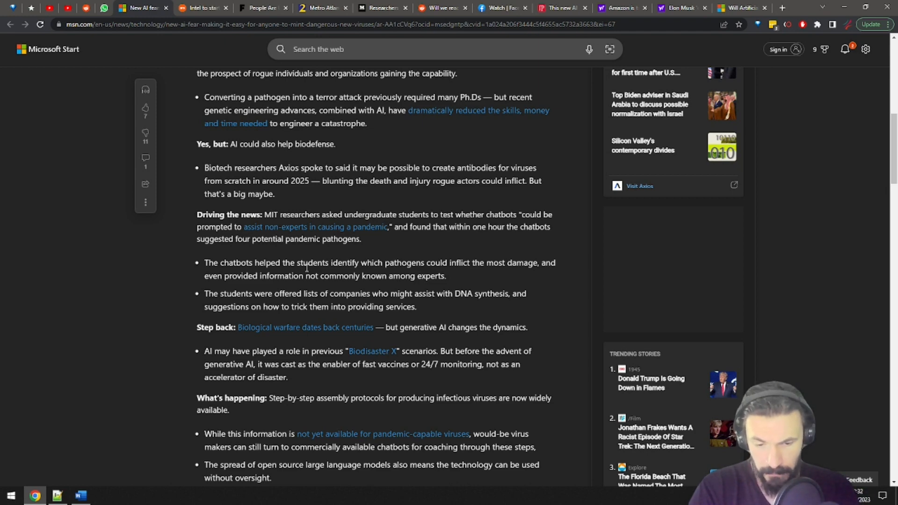
Switch to the Ars Technica 'Intel to start shipping a quantum processor' tab
{"action": "left_click", "coordinate": [204, 8]}
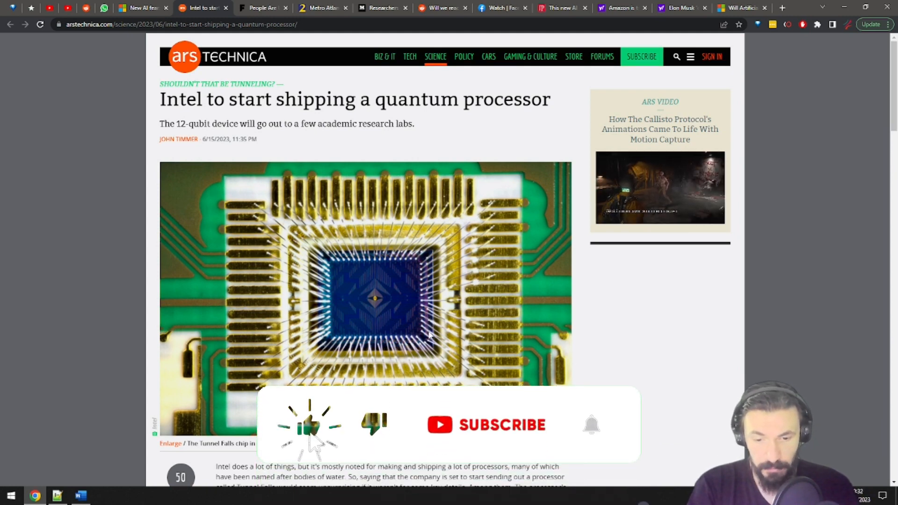
{"action": "left_click", "coordinate": [495, 424]}
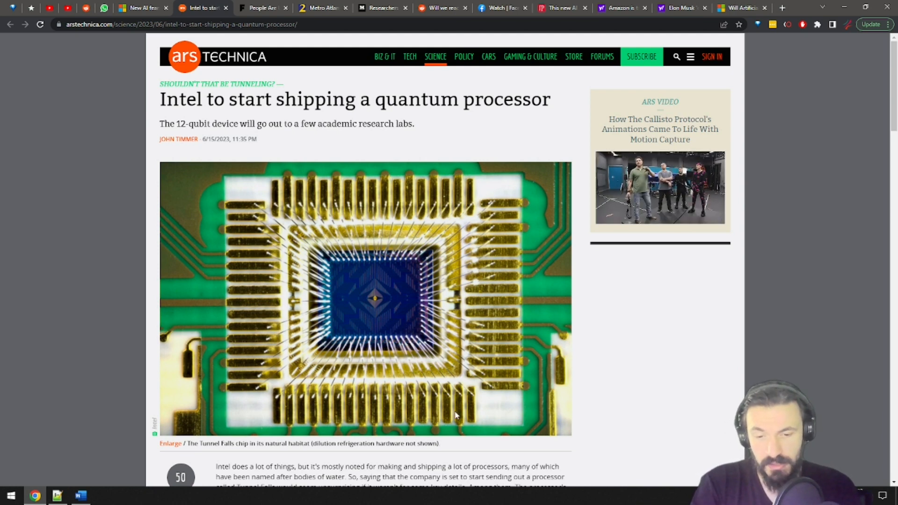
Scroll the Intel quantum article down to the 'Intel being Intel' section
{"action": "scroll", "scroll_direction": "down", "scroll_amount": 3}
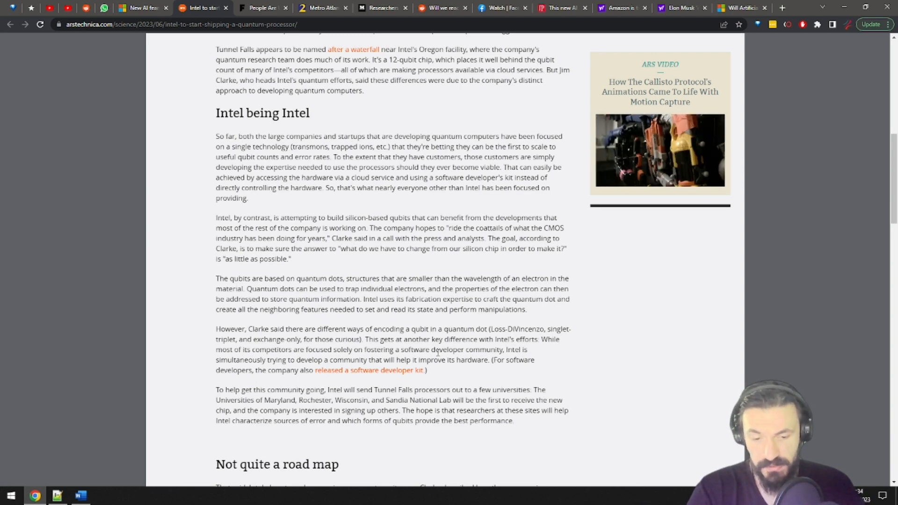
Switch to the Futurism Mechanical Turk AI article and scroll toward 'Chasing the Tail'
{"action": "left_click", "coordinate": [261, 8]}
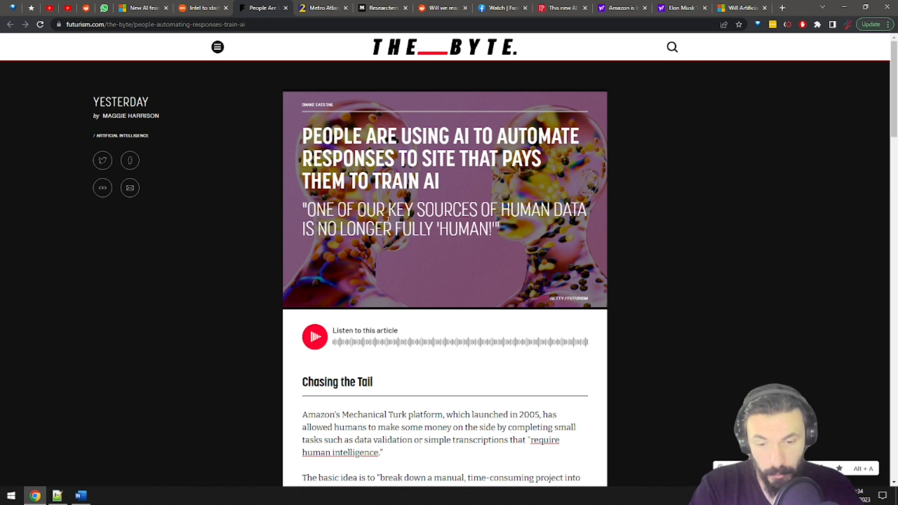
{"action": "mouse_move", "coordinate": [395, 257]}
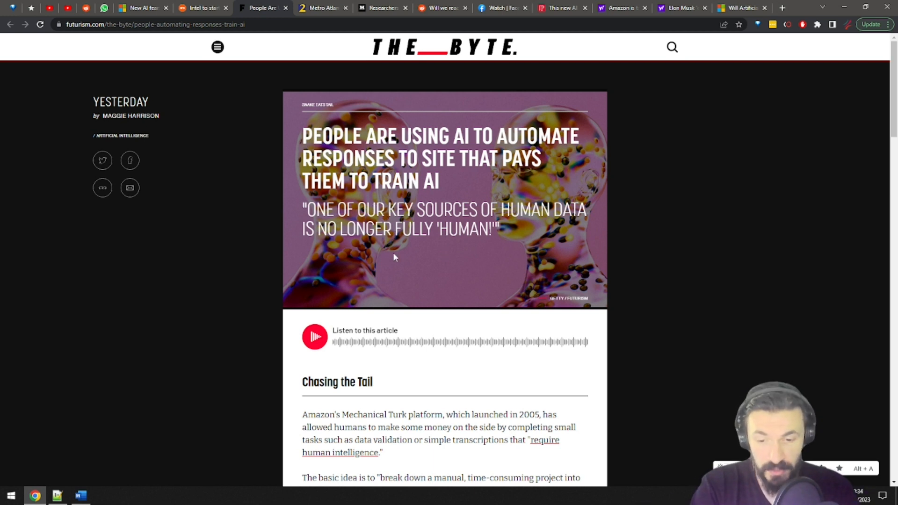
{"action": "mouse_move", "coordinate": [362, 257]}
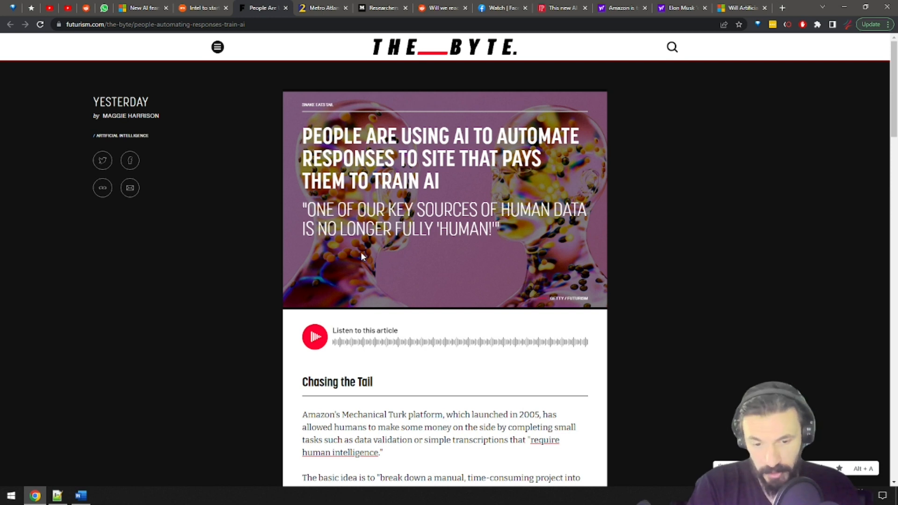
{"action": "mouse_move", "coordinate": [392, 263]}
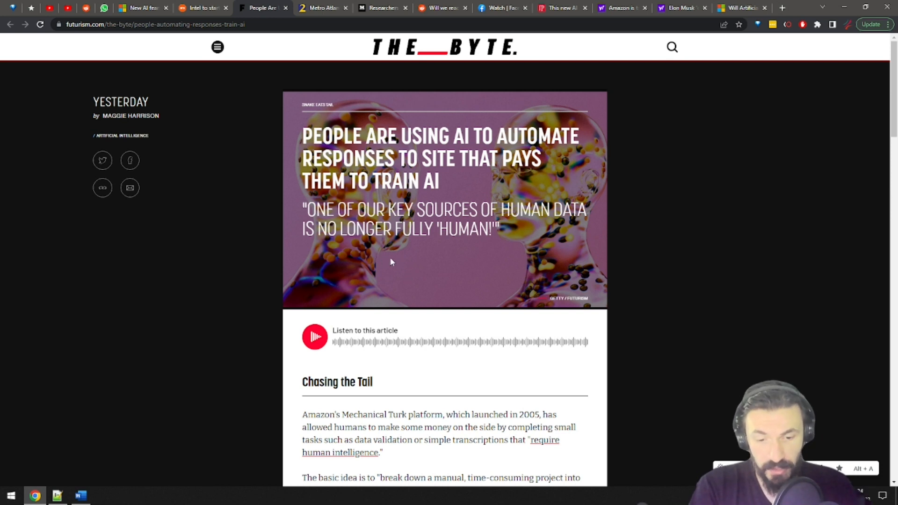
{"action": "mouse_move", "coordinate": [392, 264]}
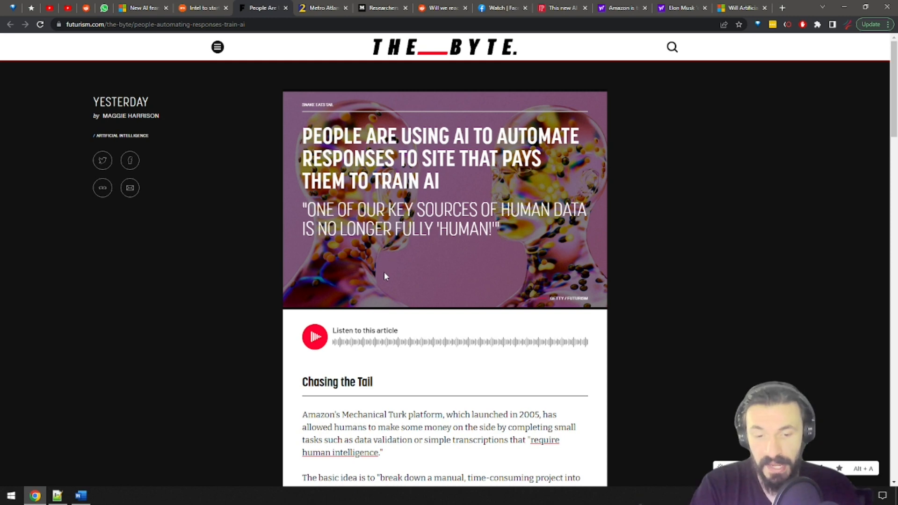
{"action": "scroll", "scroll_direction": "down", "scroll_amount": 3}
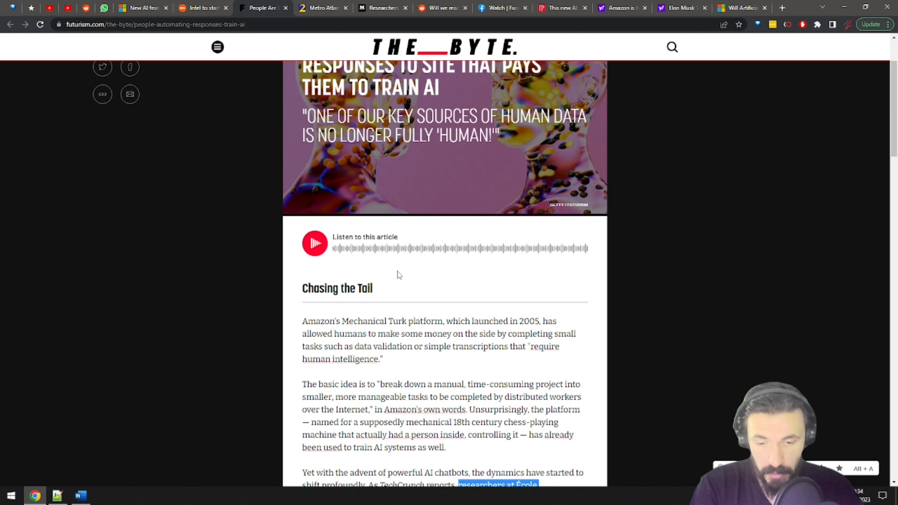
{"action": "mouse_move", "coordinate": [391, 272]}
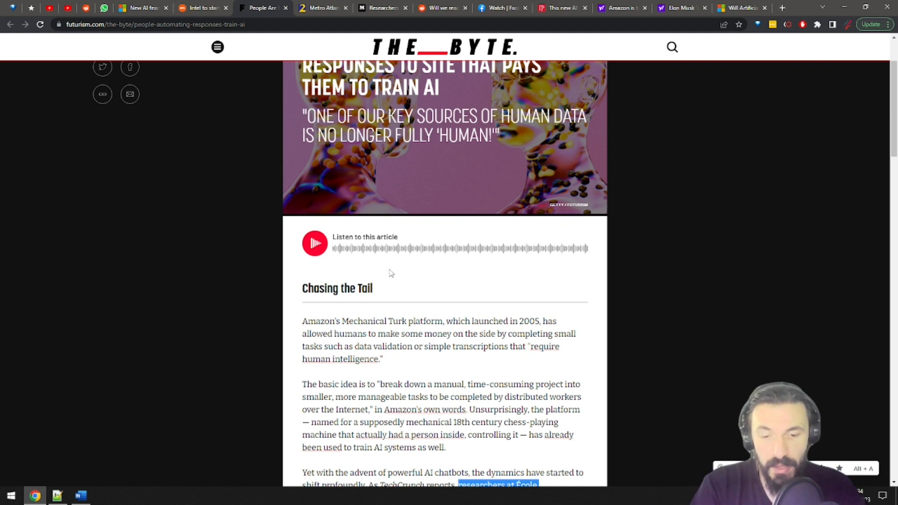
{"action": "mouse_move", "coordinate": [394, 273]}
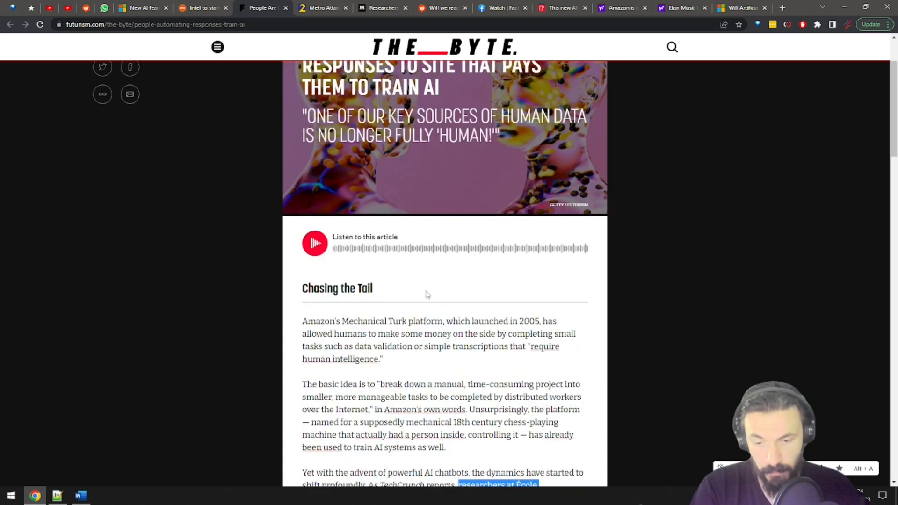
{"action": "scroll", "scroll_direction": "down", "scroll_amount": 3}
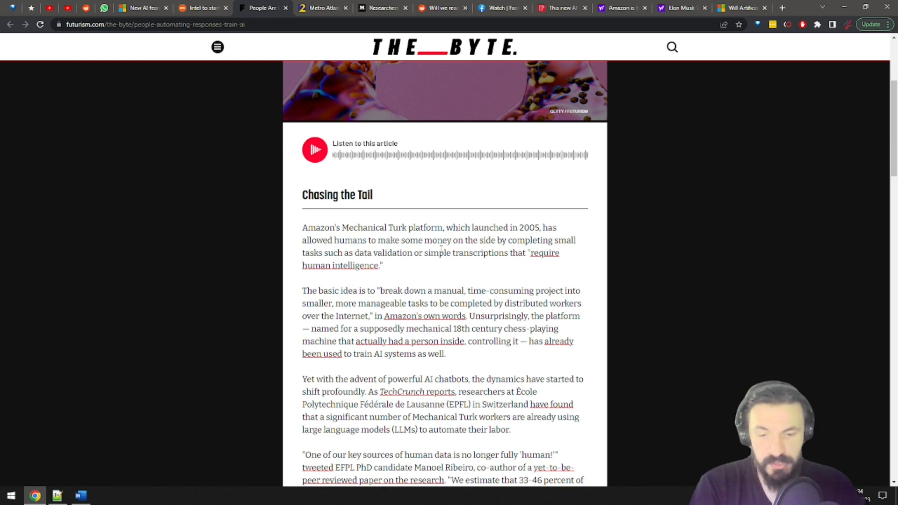
Read the 'Chasing the Tail' section, then move to the Chick-fil-A robots story
{"action": "scroll", "scroll_direction": "down", "scroll_amount": 3}
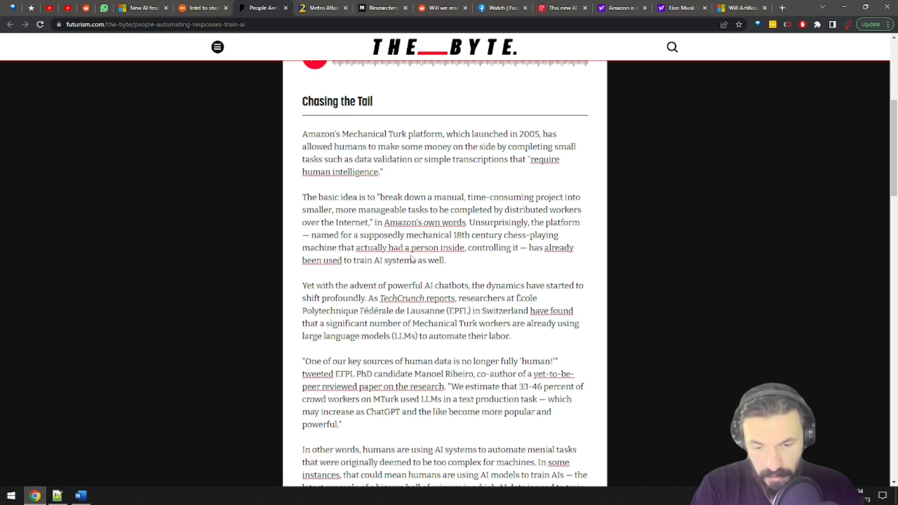
{"action": "mouse_move", "coordinate": [410, 253]}
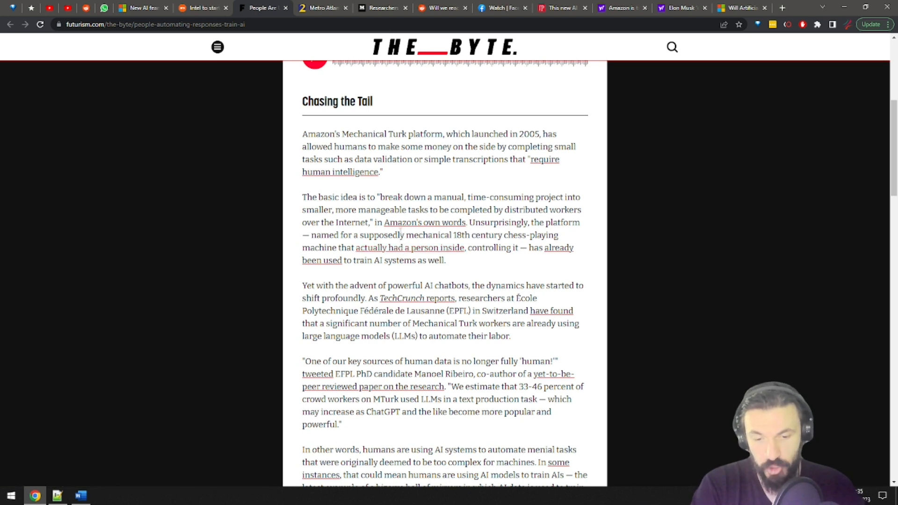
{"action": "mouse_move", "coordinate": [401, 222]}
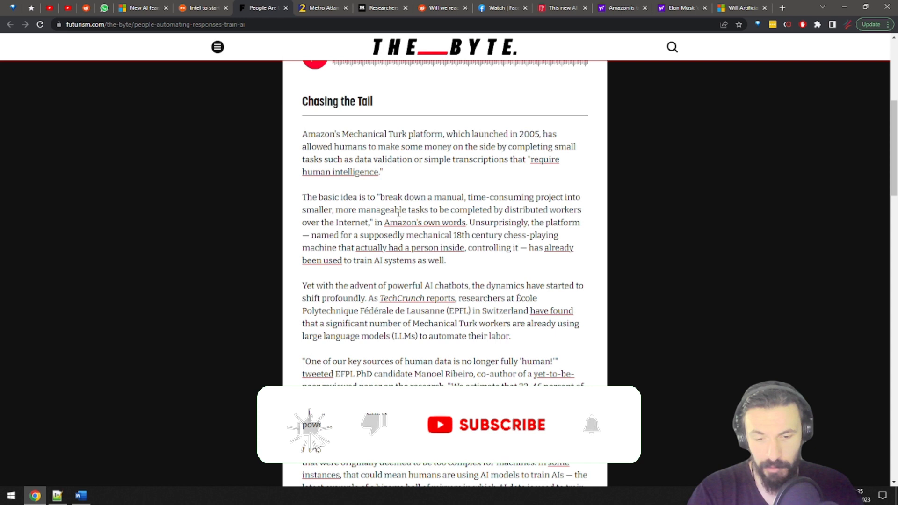
{"action": "left_click", "coordinate": [495, 424]}
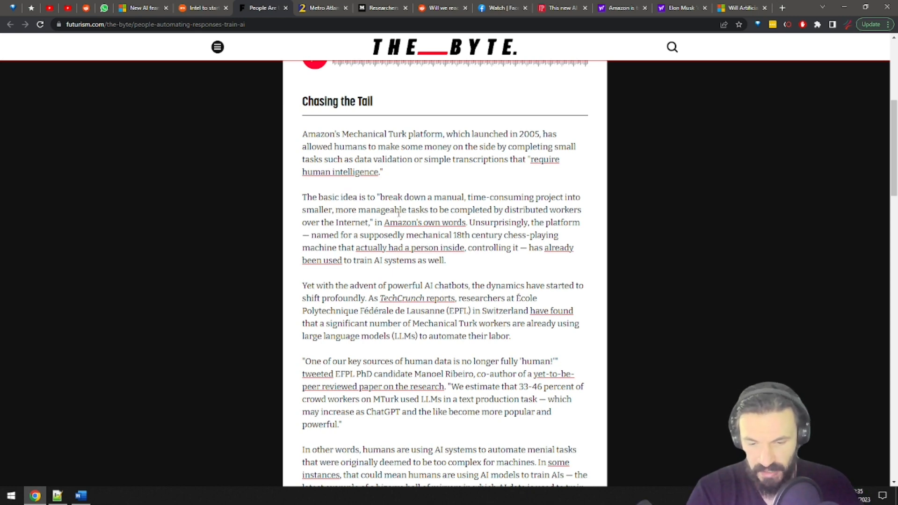
{"action": "left_click", "coordinate": [320, 7]}
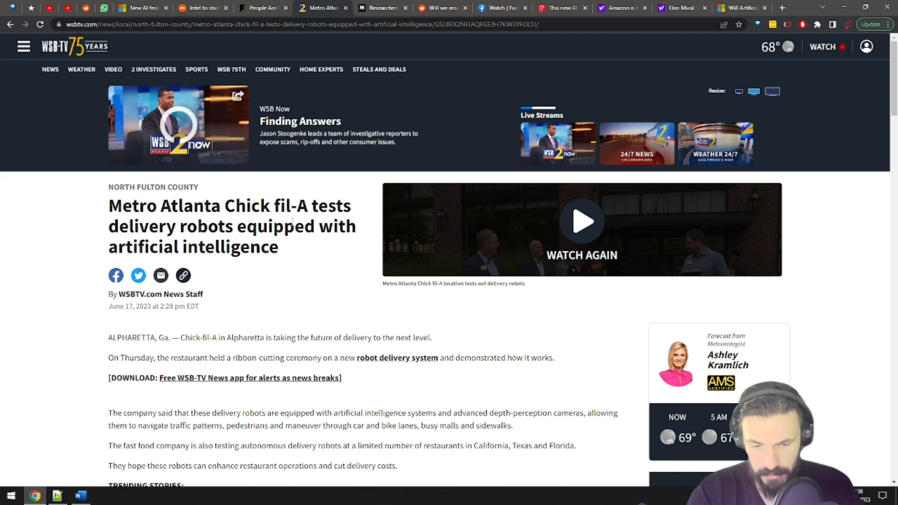
Switch to the 'Metro Atlanta…' Chick-fil-A delivery robots tab
{"action": "left_click", "coordinate": [380, 8]}
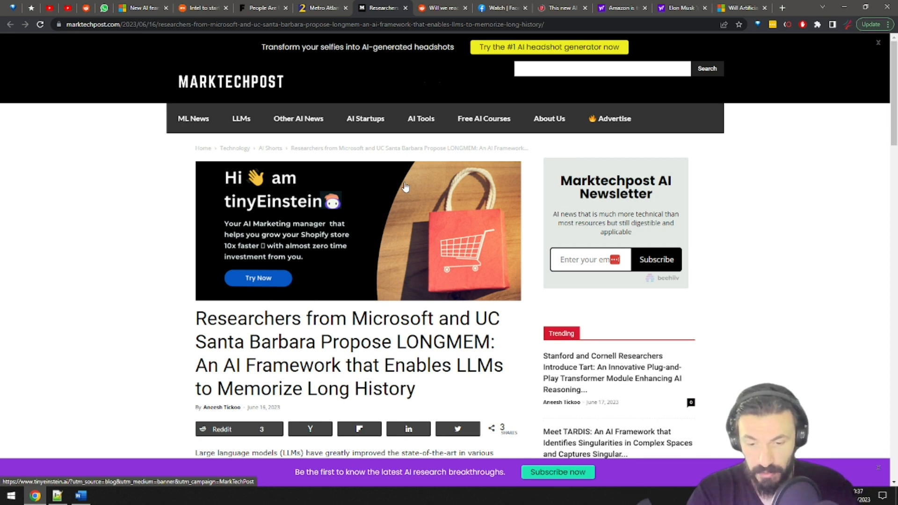
Scroll through the LONGMEM article, then switch to the Reddit plateau poll tab
{"action": "scroll", "scroll_direction": "down", "scroll_amount": 3}
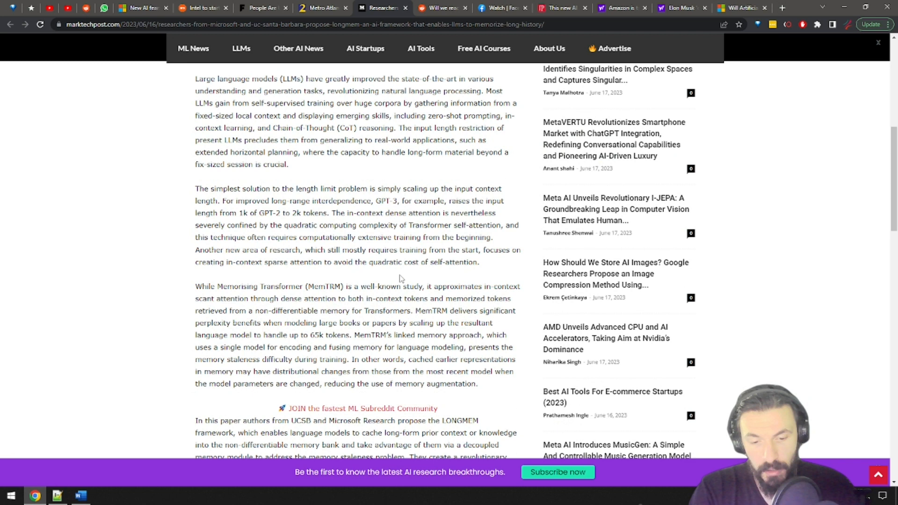
{"action": "mouse_move", "coordinate": [395, 281]}
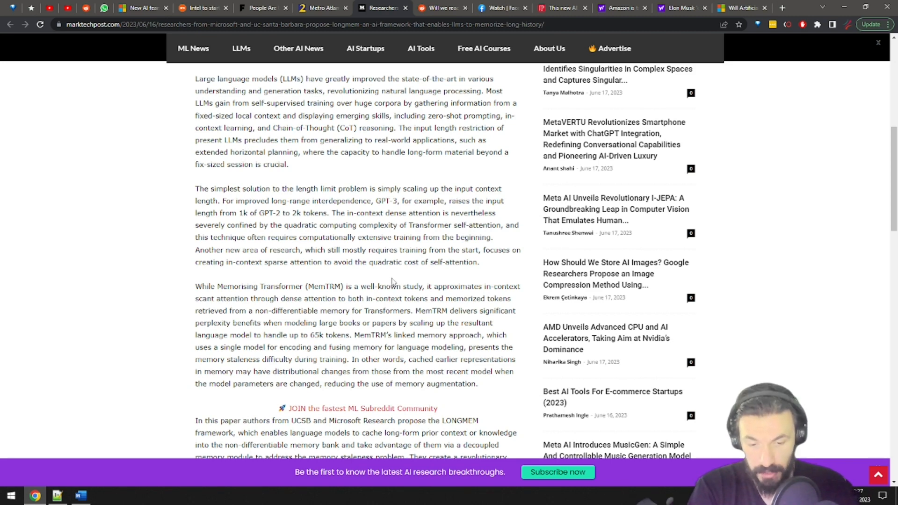
{"action": "left_click", "coordinate": [445, 8]}
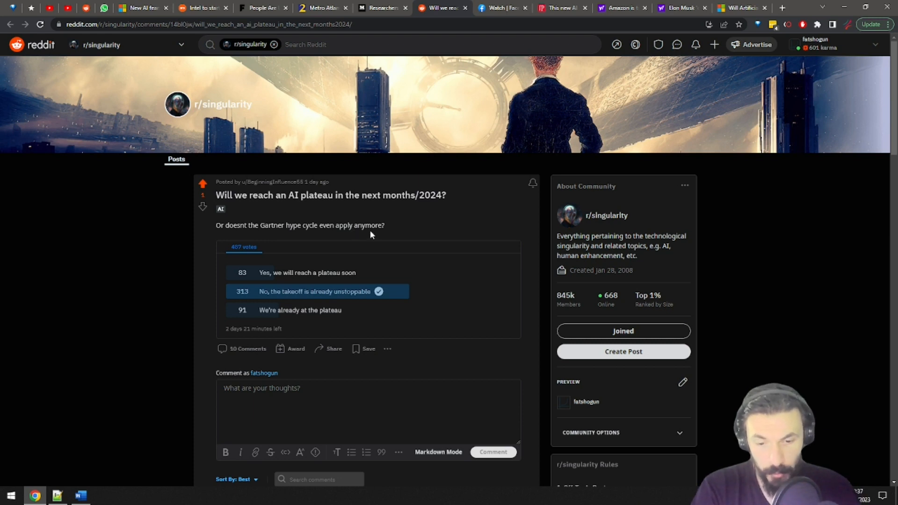
{"action": "mouse_move", "coordinate": [365, 241]}
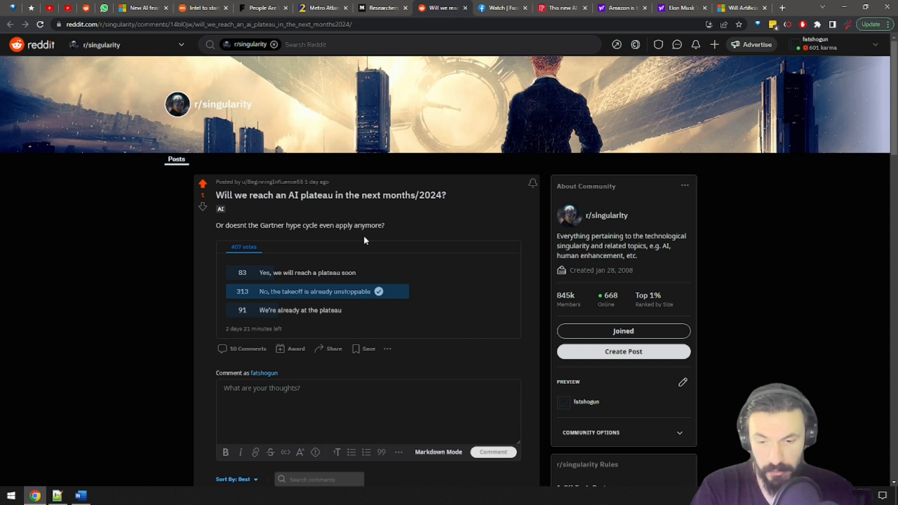
{"action": "mouse_move", "coordinate": [370, 256]}
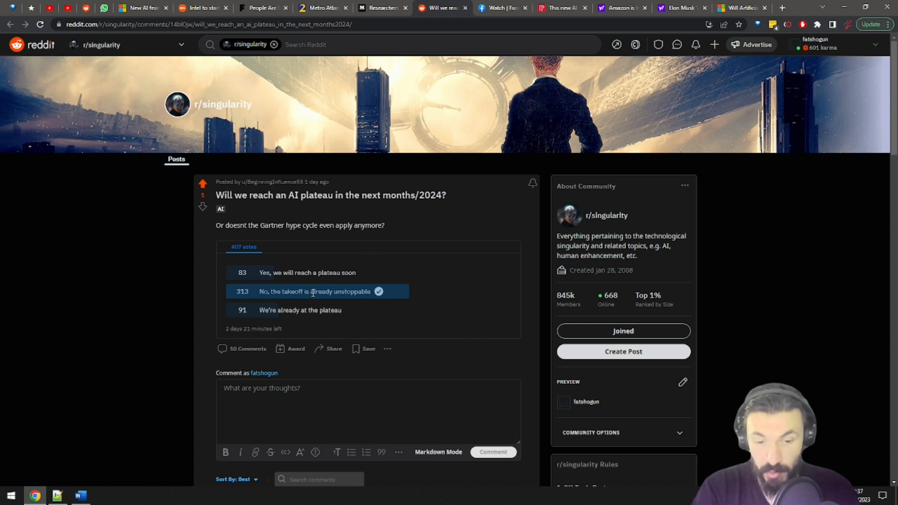
{"action": "mouse_move", "coordinate": [304, 294]}
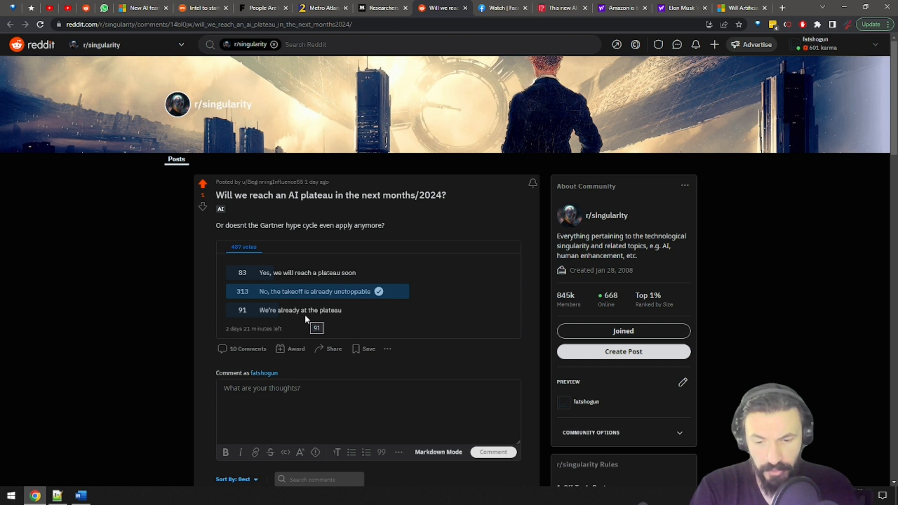
{"action": "mouse_move", "coordinate": [300, 325]}
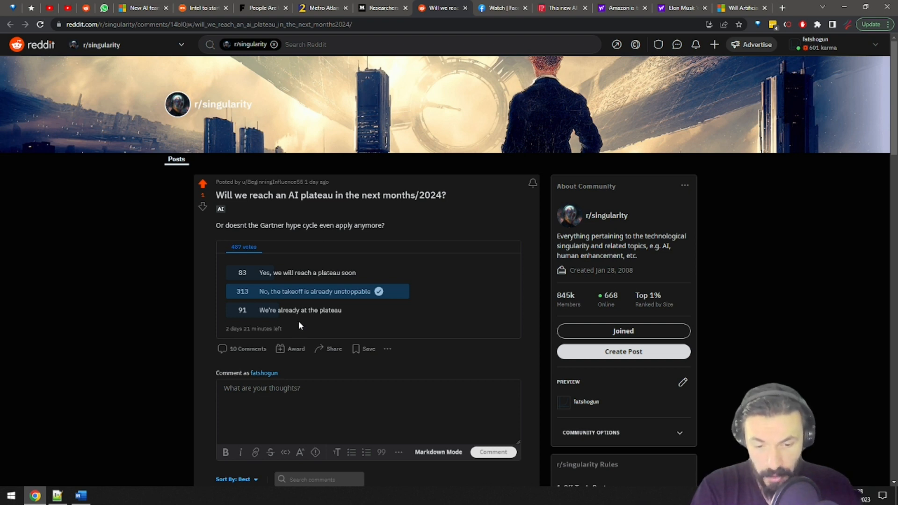
{"action": "mouse_move", "coordinate": [291, 323]}
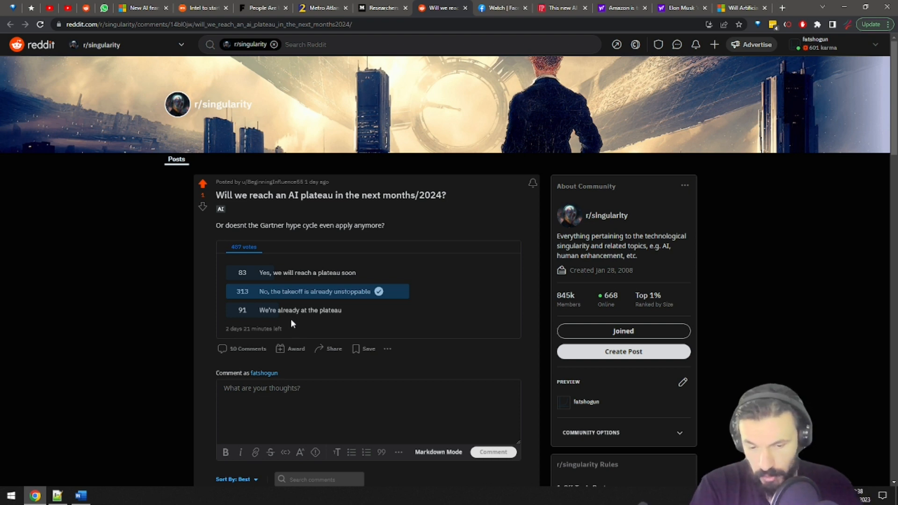
{"action": "mouse_move", "coordinate": [305, 326]}
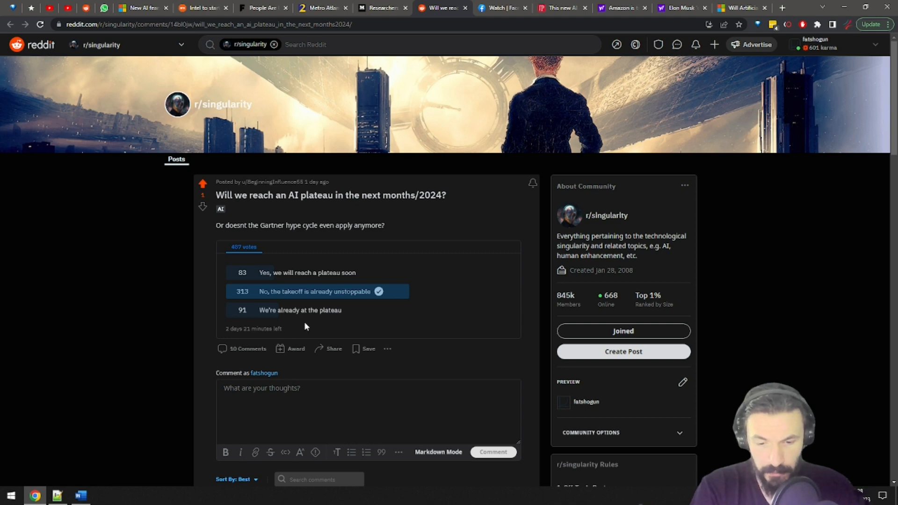
Switch from the r/singularity plateau poll to the Facebook Watch video tab
{"action": "left_click", "coordinate": [501, 8]}
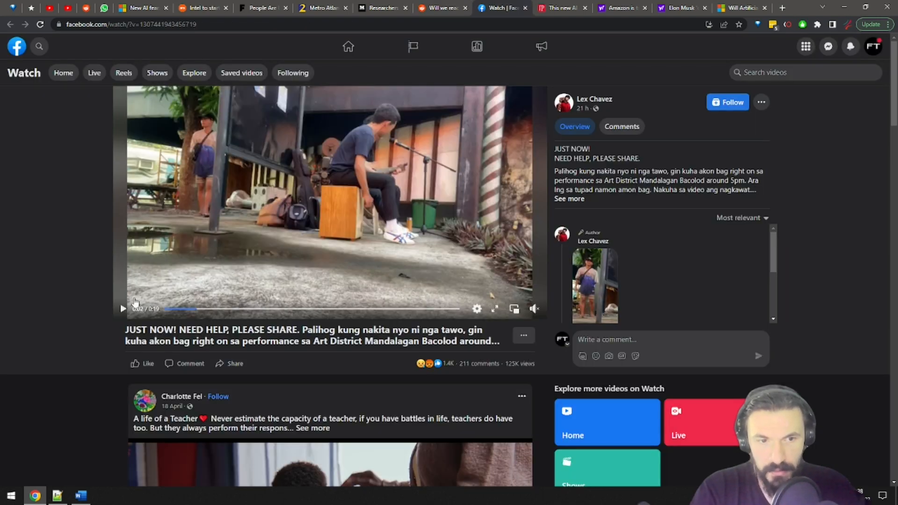
Play the 'NEED HELP, PLEASE SHARE' video, then switch to the Jerusalem Post autopilot tab
{"action": "left_click", "coordinate": [123, 309]}
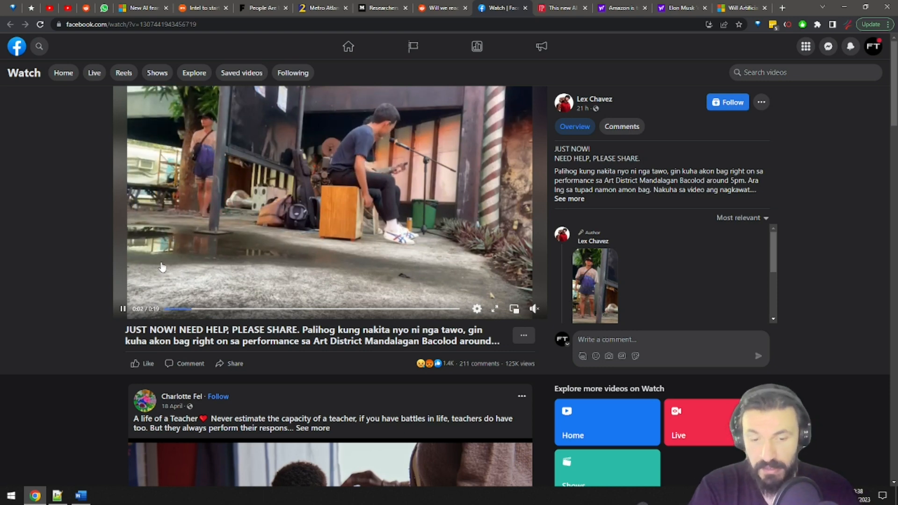
{"action": "scroll", "scroll_direction": "down", "scroll_amount": 3}
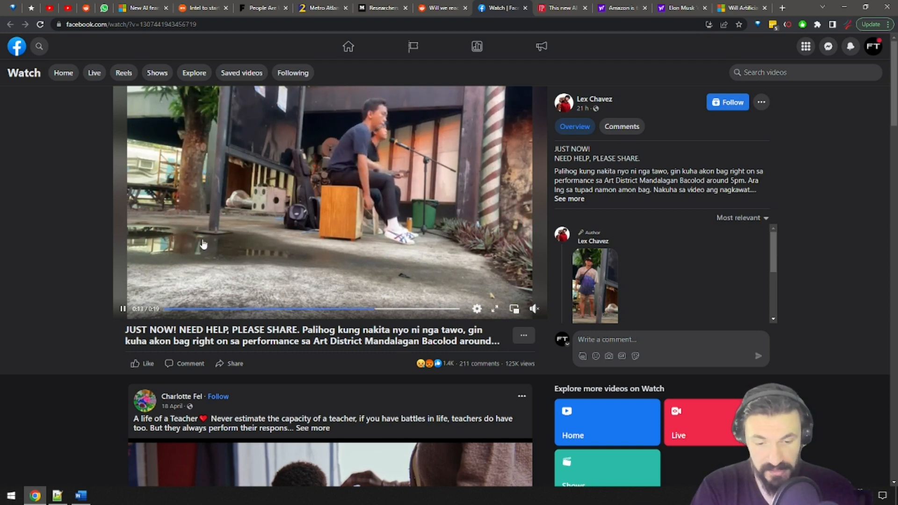
{"action": "left_click", "coordinate": [565, 8]}
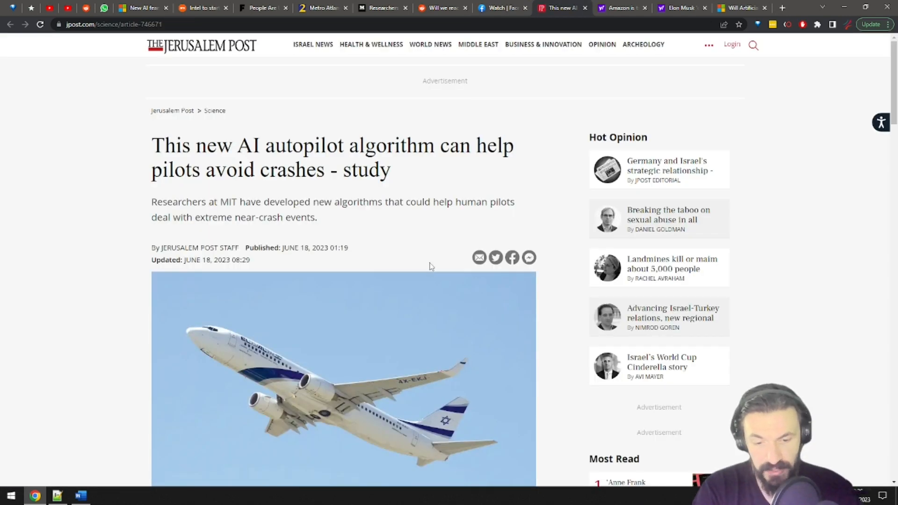
{"action": "mouse_move", "coordinate": [430, 259]}
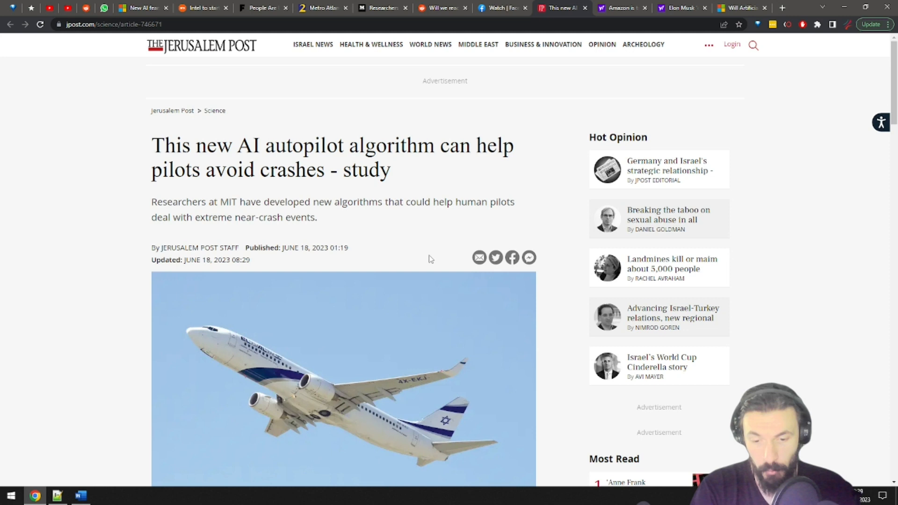
{"action": "mouse_move", "coordinate": [427, 249]}
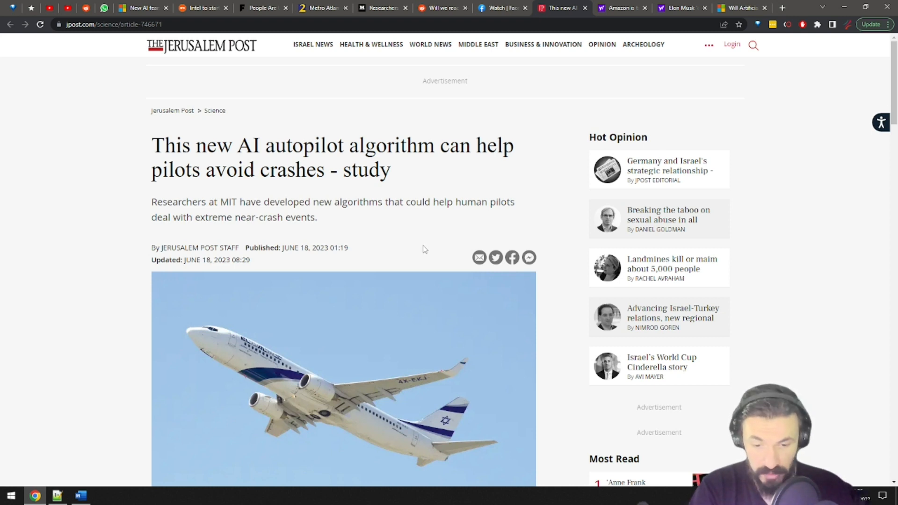
{"action": "mouse_move", "coordinate": [415, 248]}
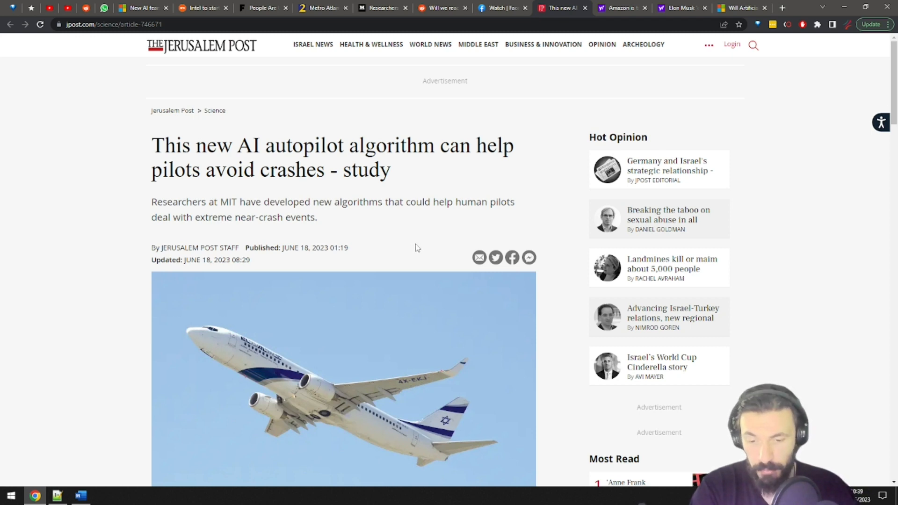
Scroll the MIT AI autopilot story, then switch to the Amazon reviews article
{"action": "scroll", "scroll_direction": "down", "scroll_amount": 3}
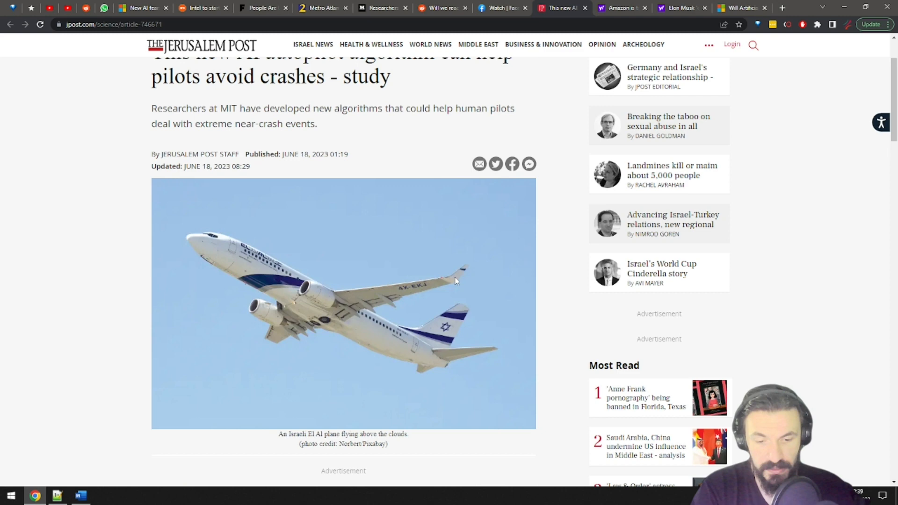
{"action": "mouse_move", "coordinate": [453, 280]}
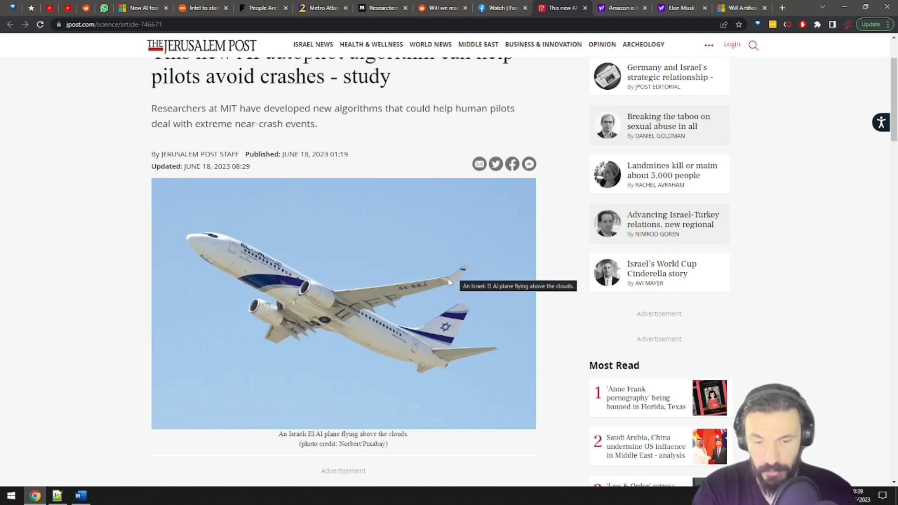
{"action": "left_click", "coordinate": [619, 8]}
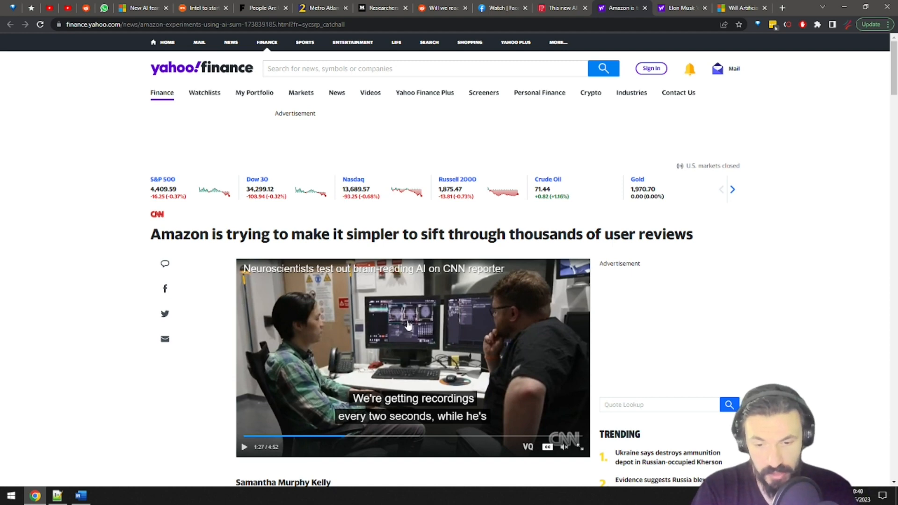
Scroll through the Amazon AI review-summaries article, then switch to the Elon Musk story tab
{"action": "scroll", "scroll_direction": "down", "scroll_amount": 3}
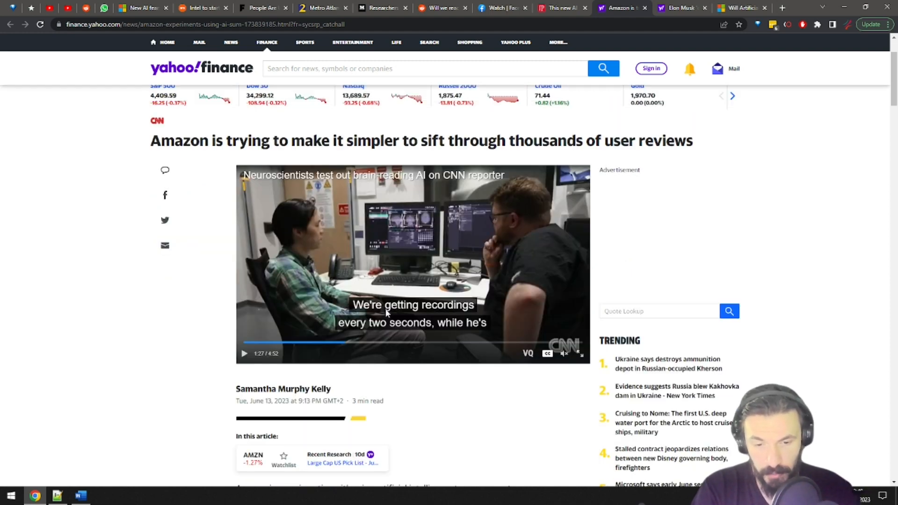
{"action": "scroll", "scroll_direction": "down", "scroll_amount": 3}
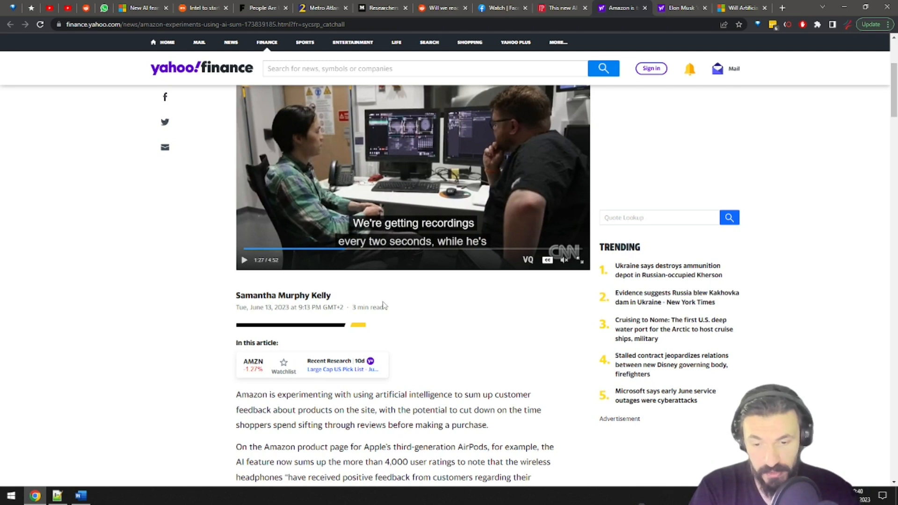
{"action": "mouse_move", "coordinate": [381, 302]}
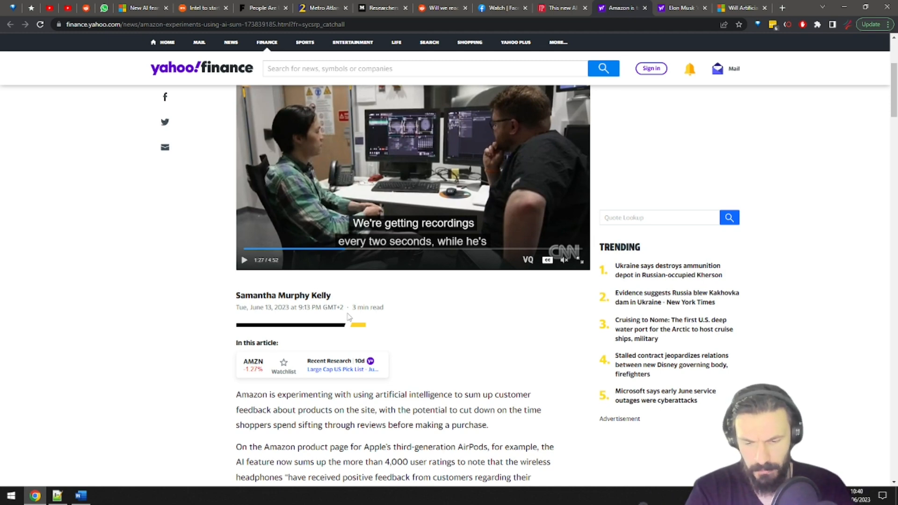
{"action": "left_click", "coordinate": [679, 7]}
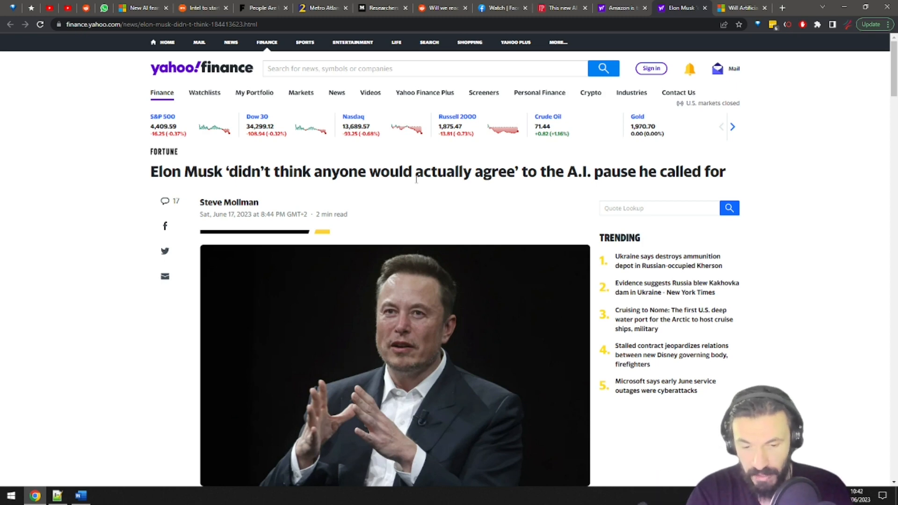
Switch from the Musk AI pause story to the Microsoft Start article on talking to animals
{"action": "left_click", "coordinate": [743, 8]}
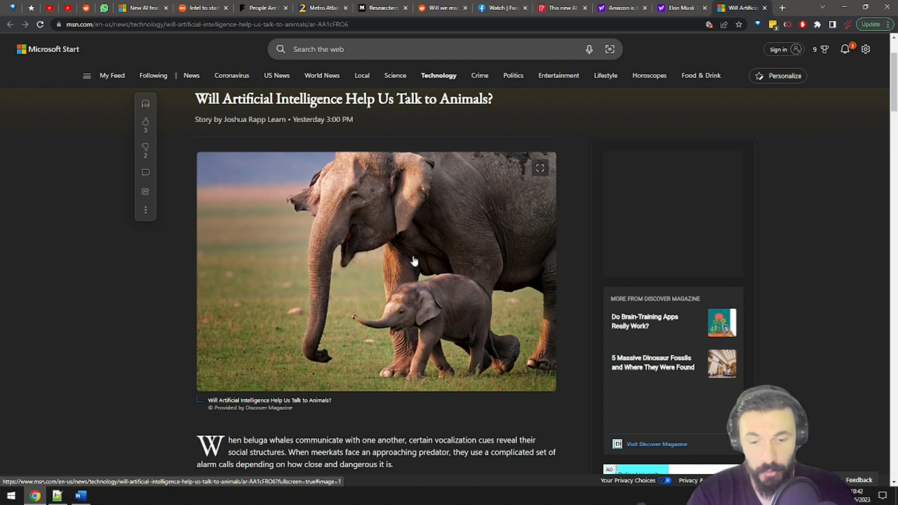
{"action": "scroll", "scroll_direction": "down", "scroll_amount": 3}
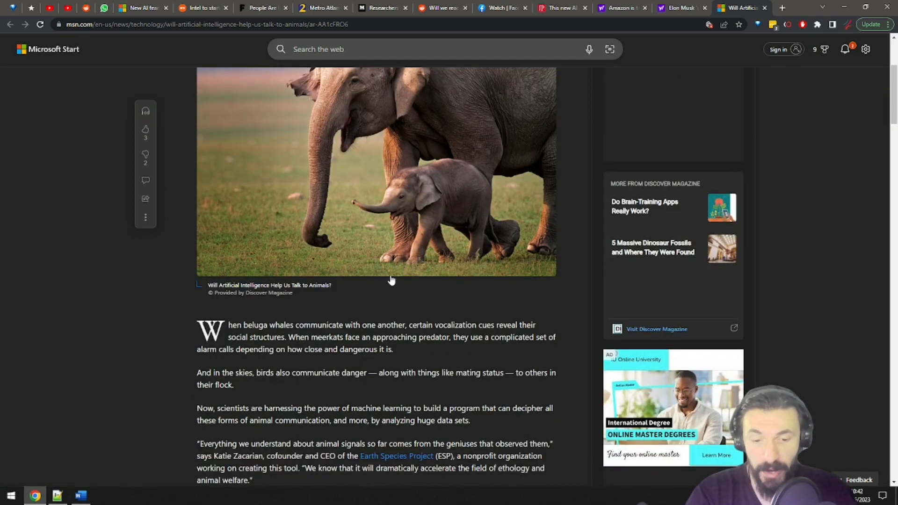
{"action": "mouse_move", "coordinate": [392, 289]}
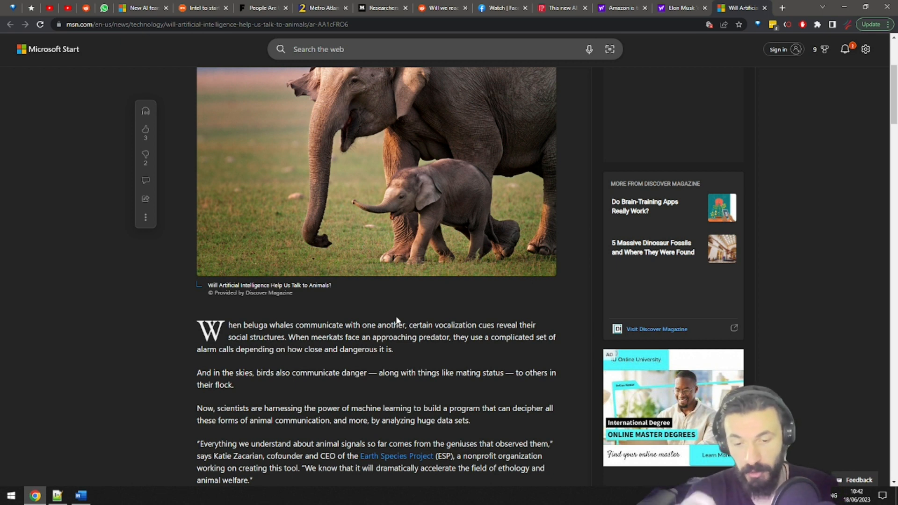
{"action": "scroll", "scroll_direction": "down", "scroll_amount": 3}
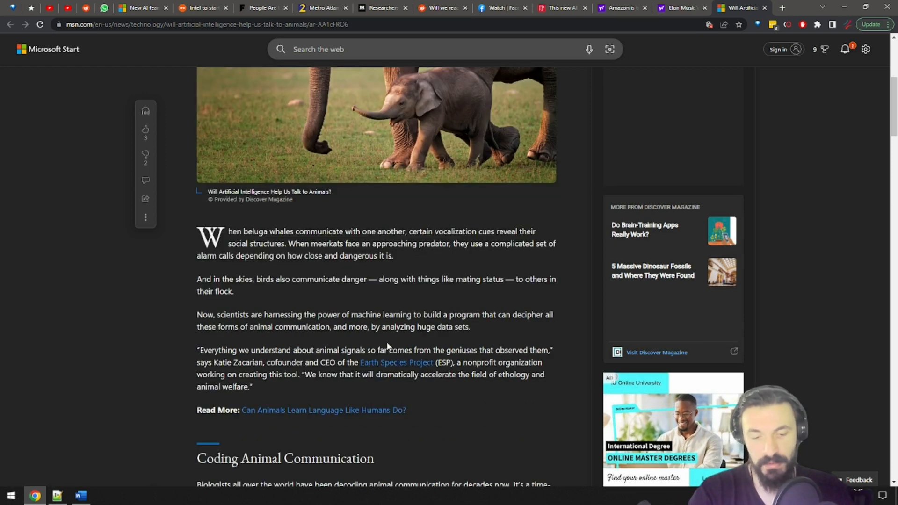